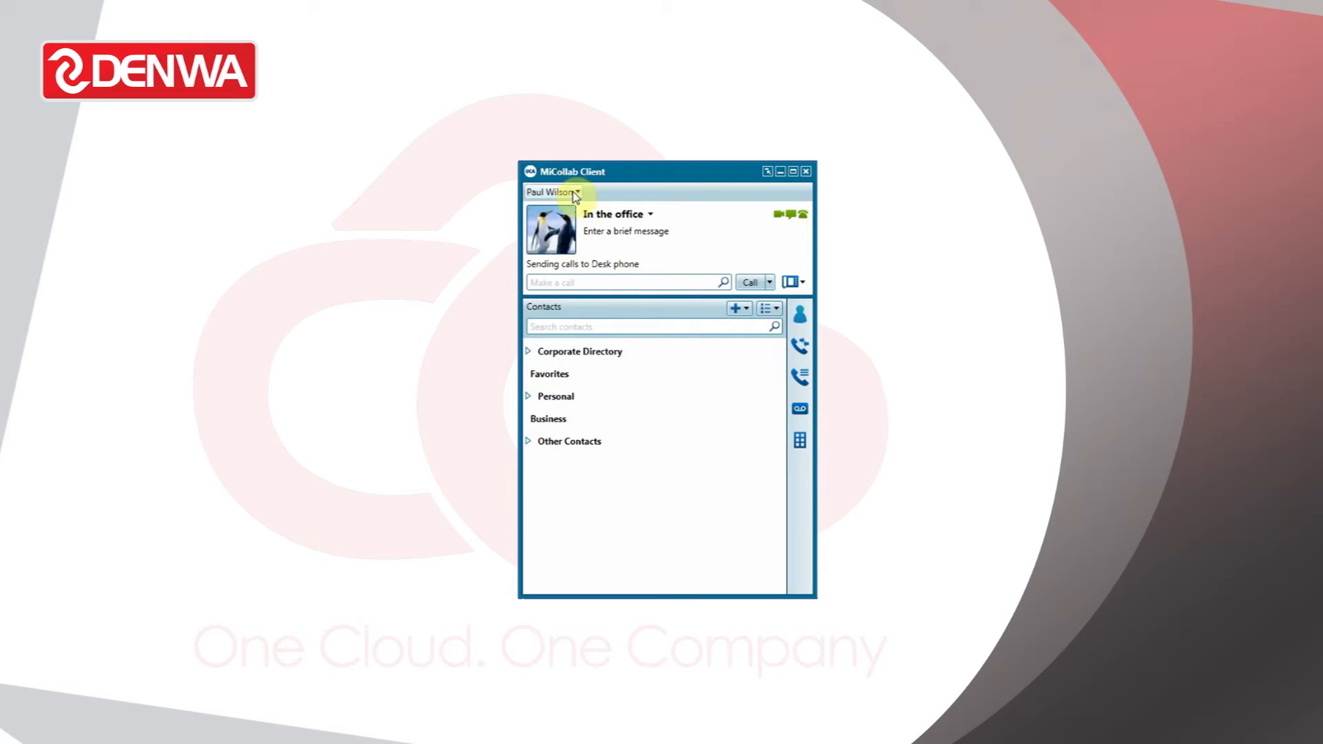
- Open Configuration from the name dropdown at the top of the client window
click(581, 191)
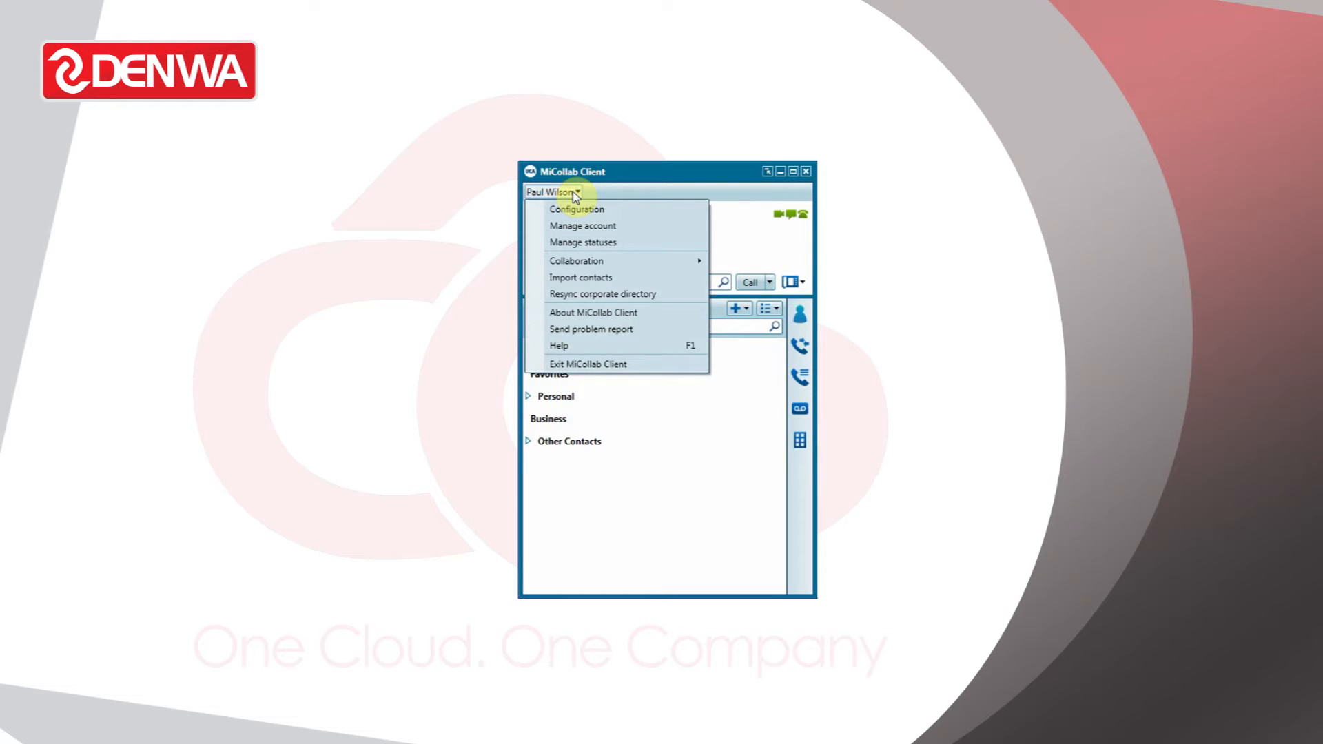
mouse_move(586, 210)
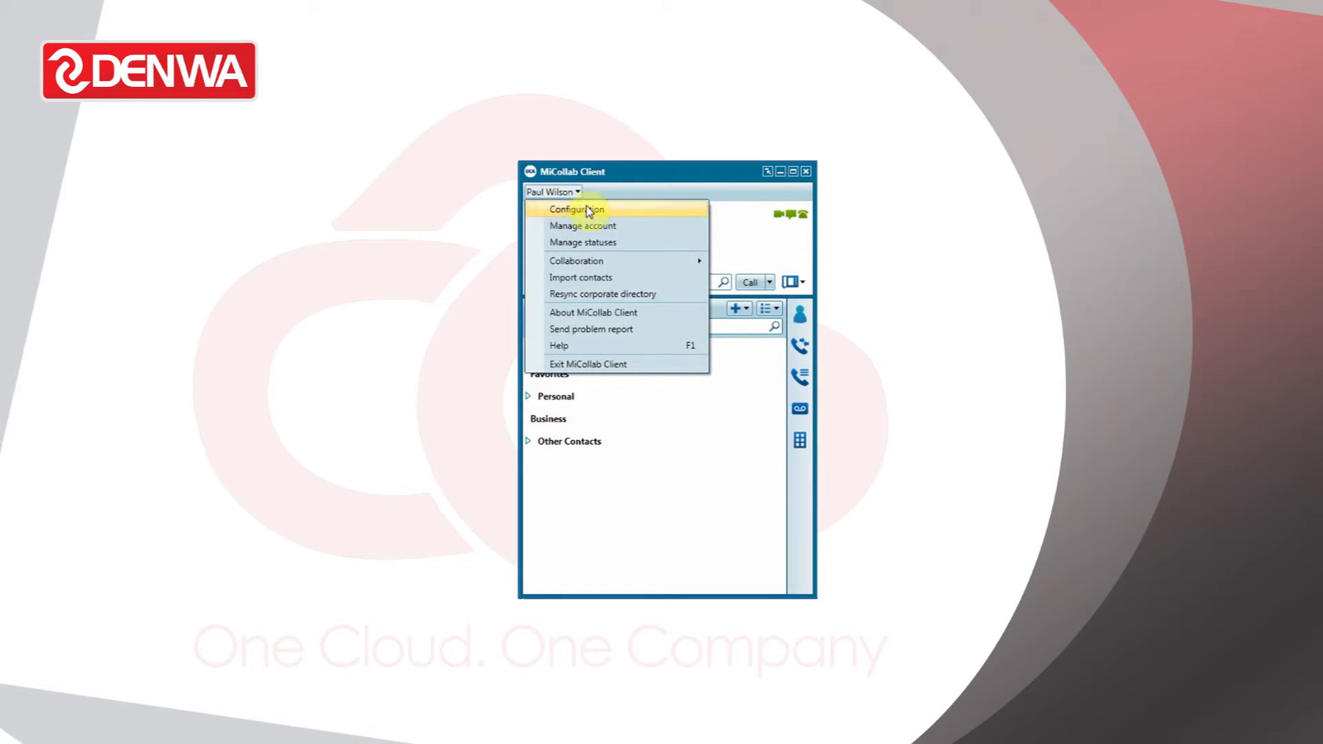
click(576, 210)
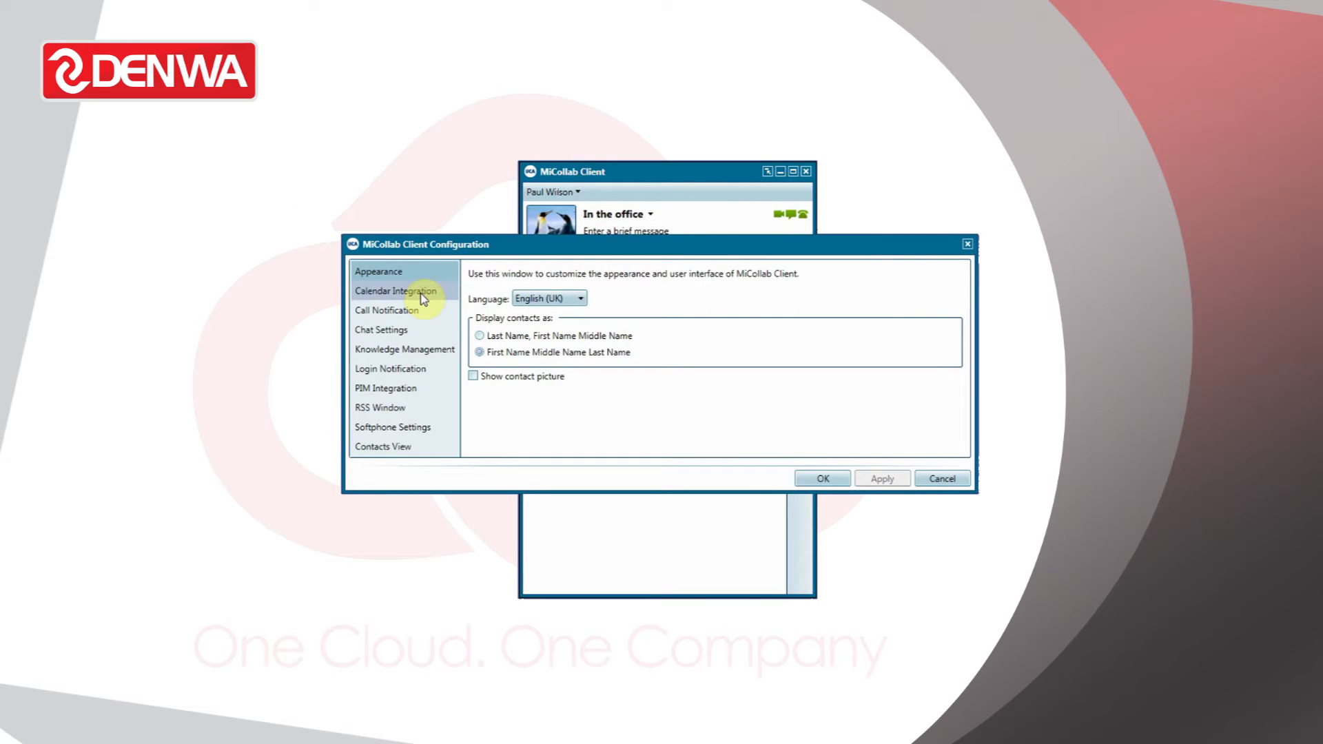
- Enable Outlook calendar integration with Busy mapped to 'In a meeting', then 'In the office' afterwards
click(395, 291)
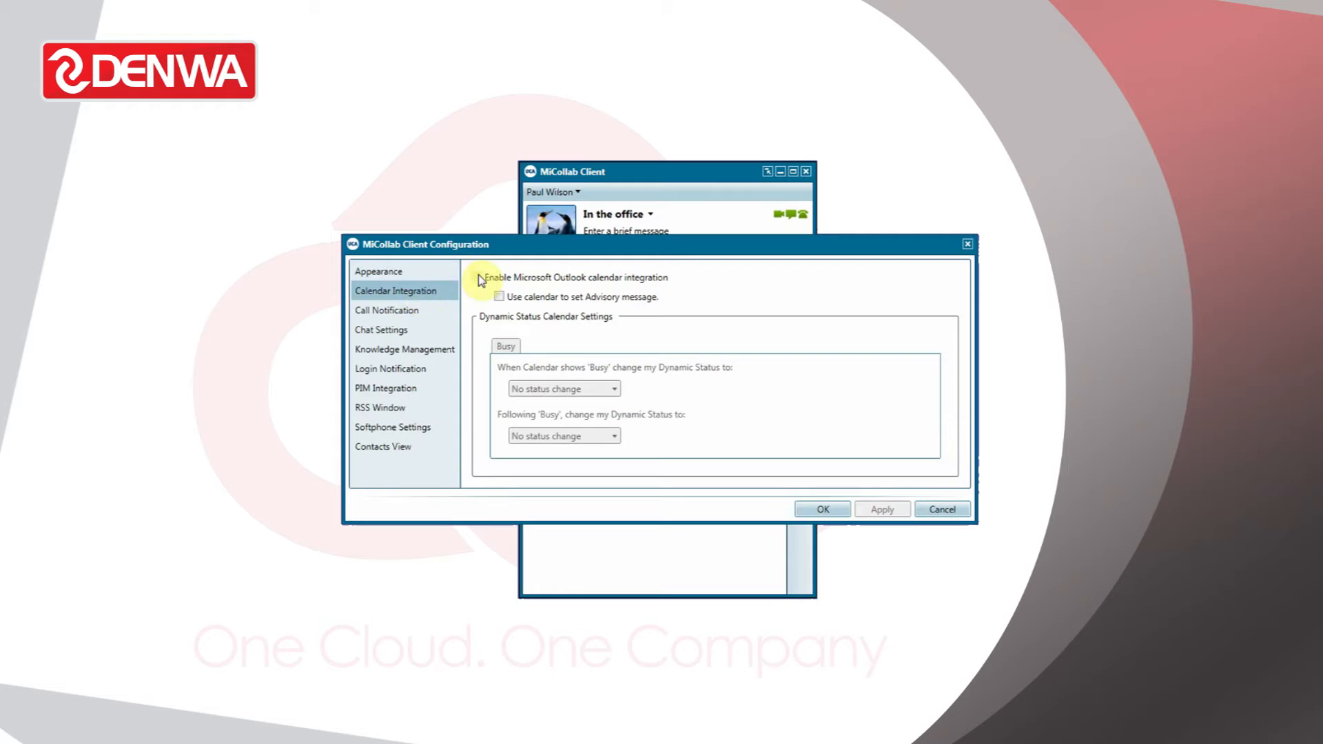
click(499, 297)
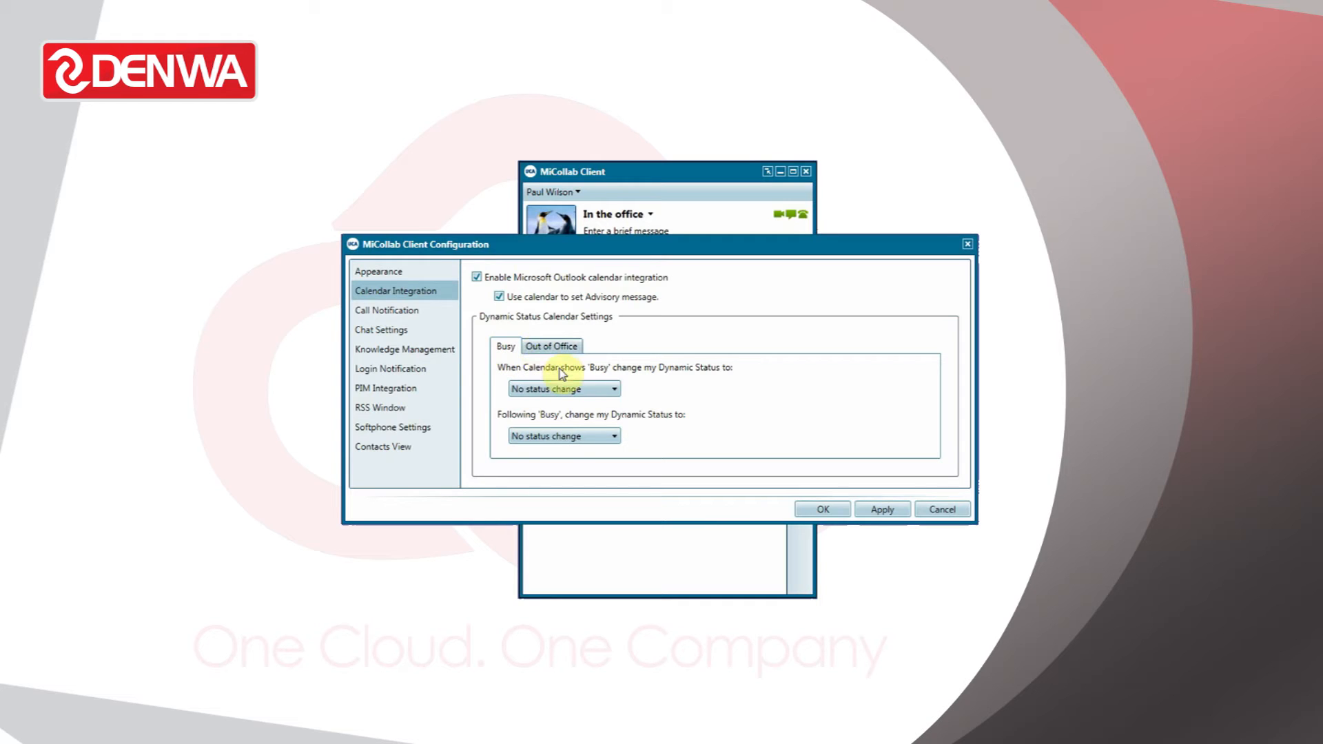
mouse_move(505, 373)
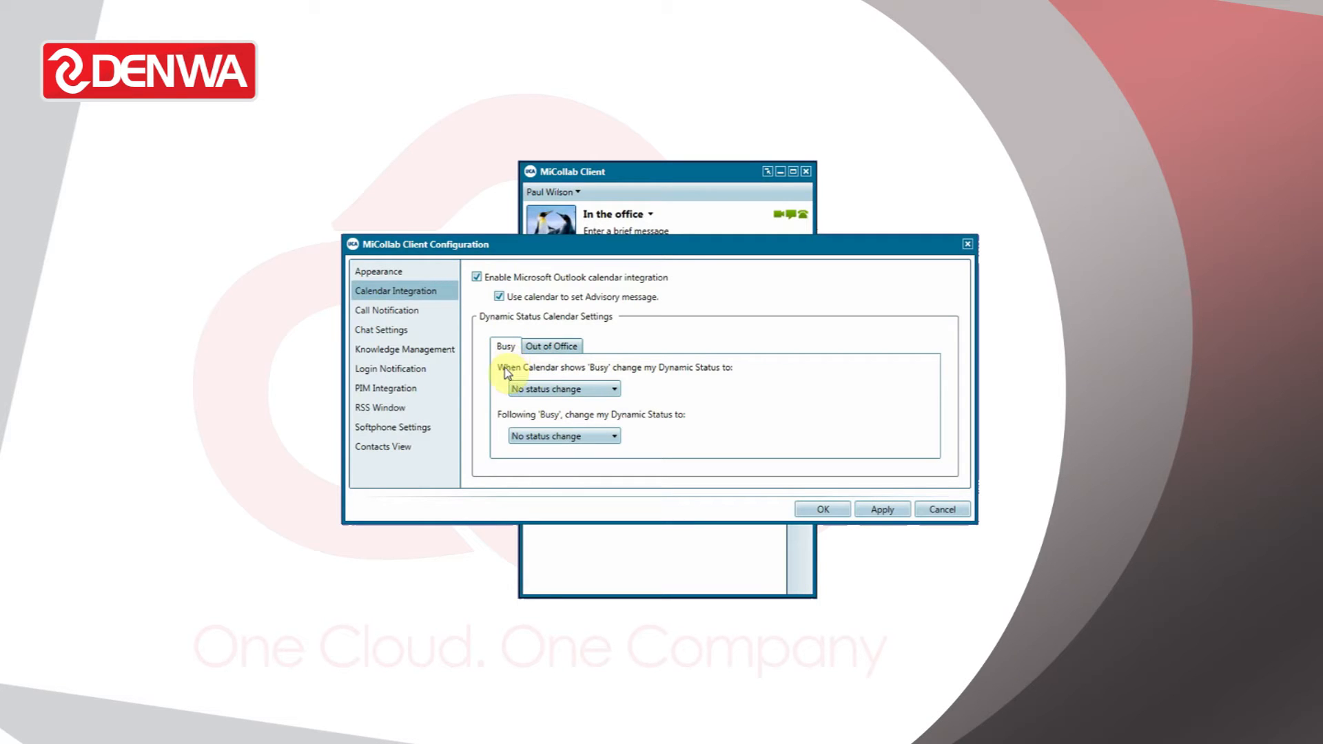
mouse_move(708, 378)
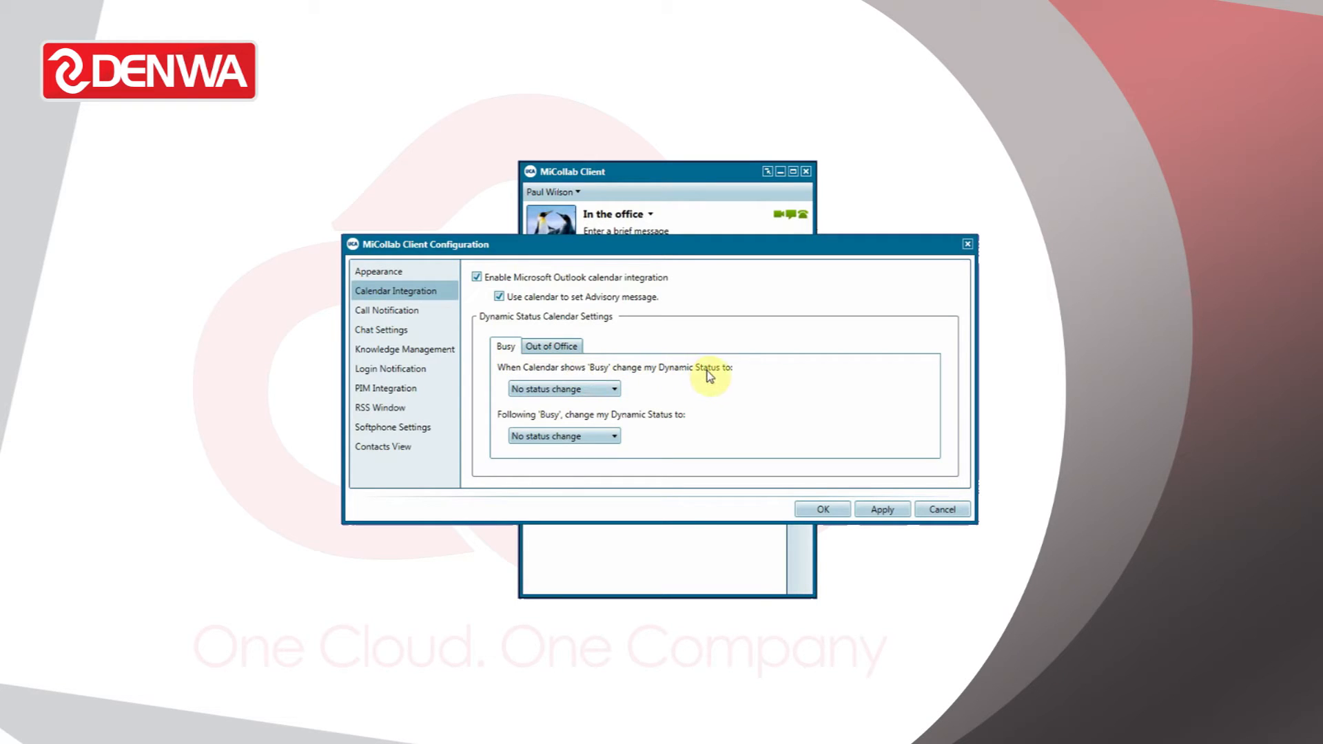
click(612, 389)
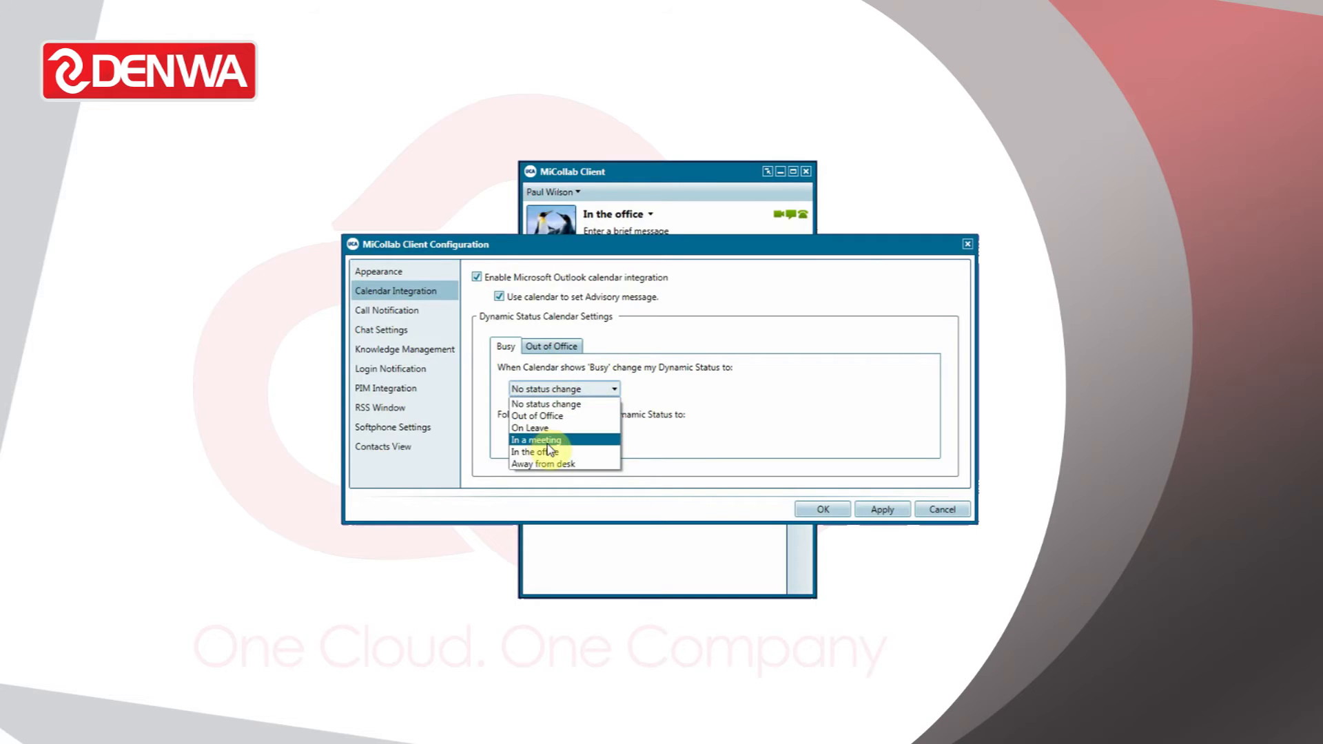
click(536, 440)
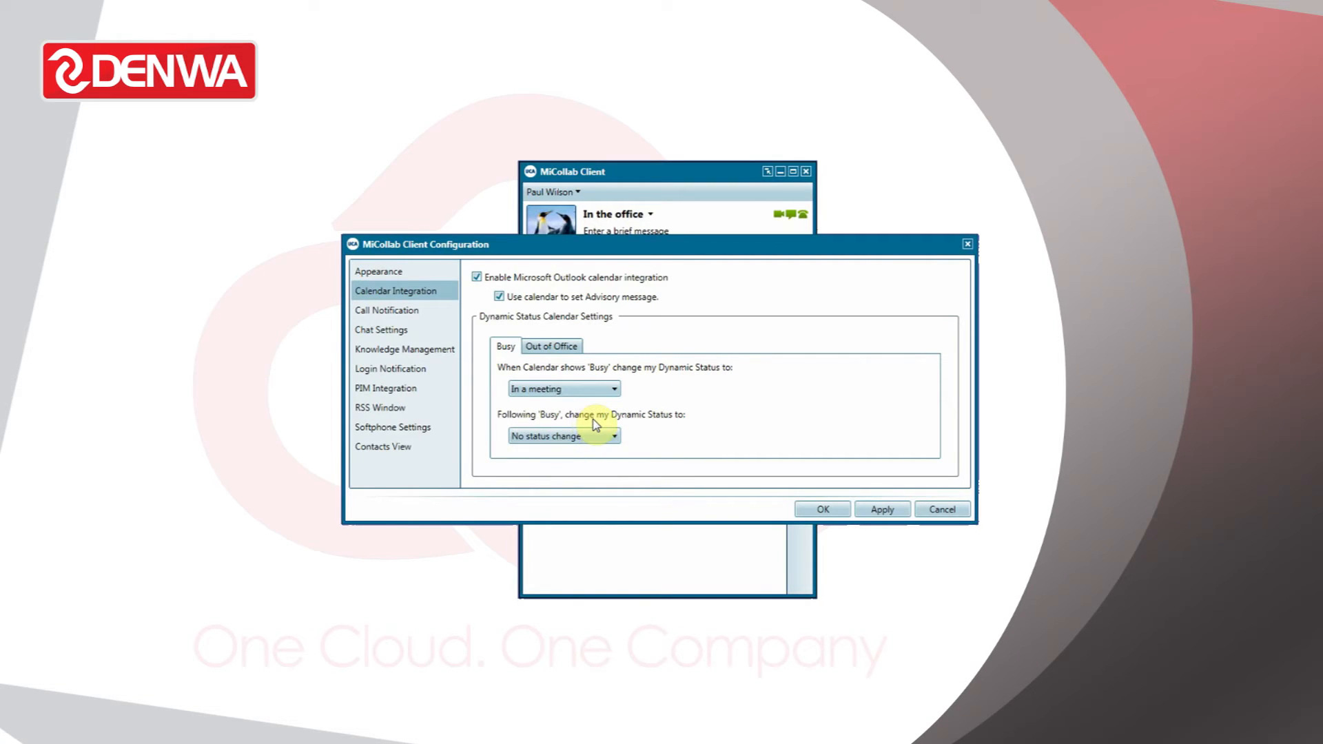
click(613, 435)
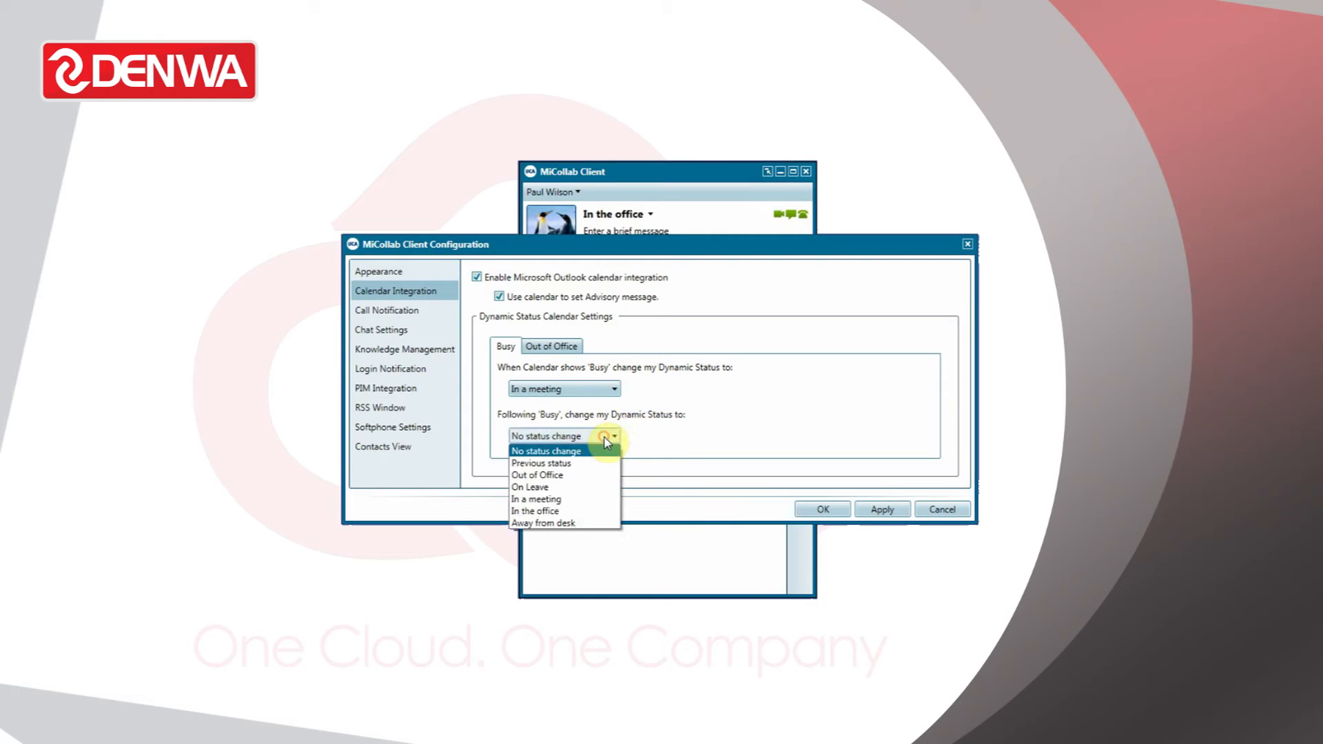
mouse_move(534, 499)
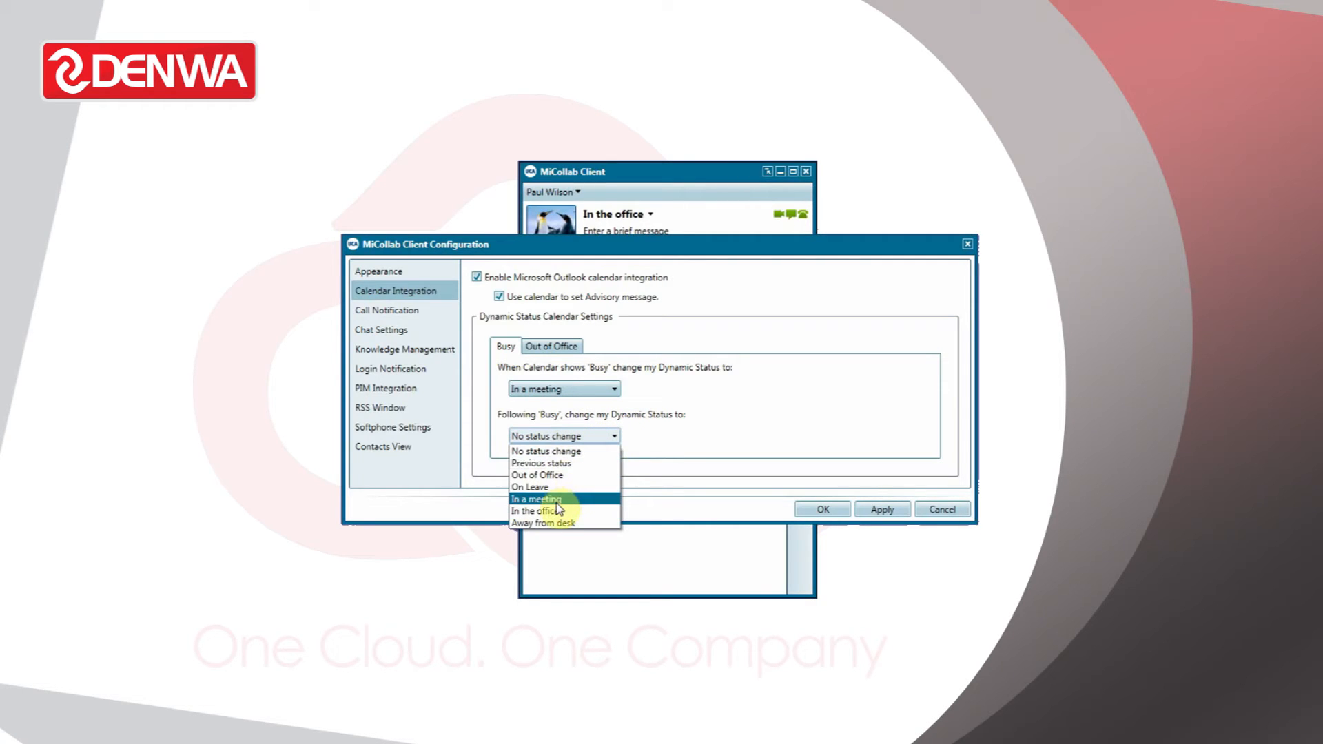
click(529, 510)
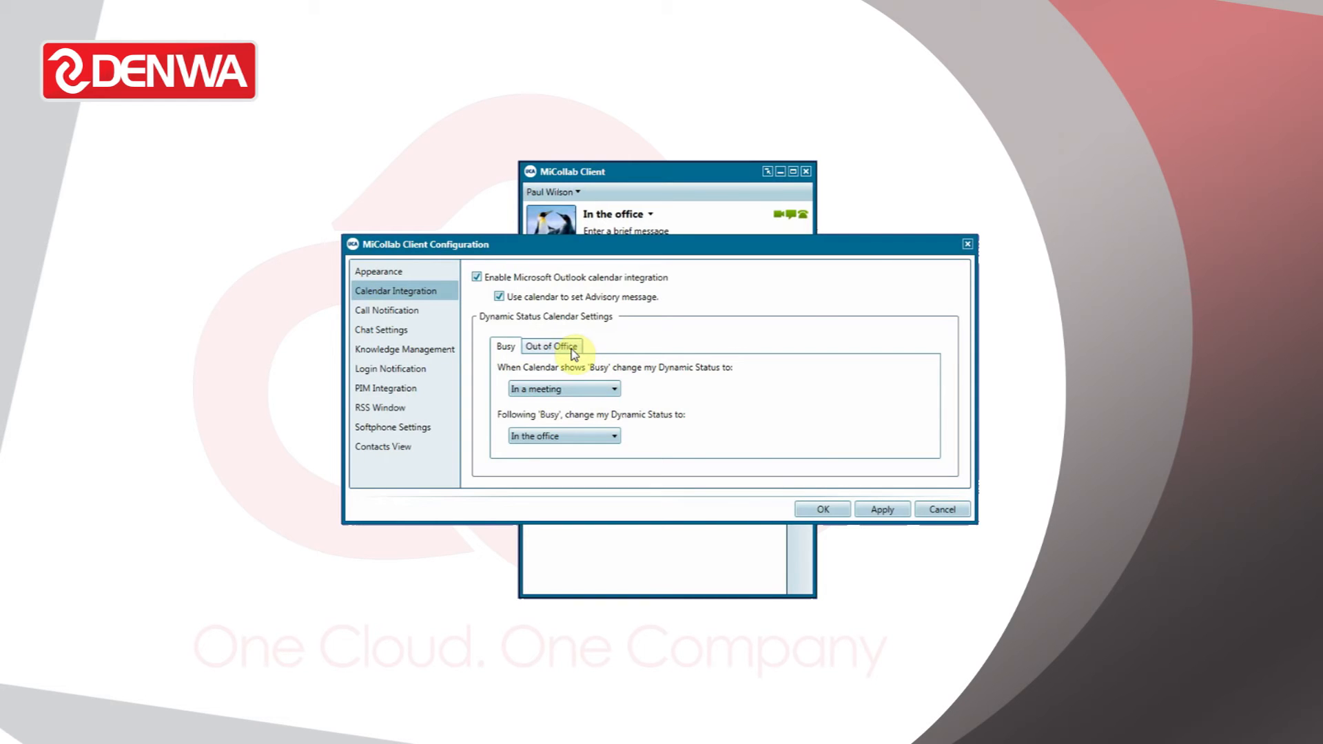
- Map Out of Office to 'Out of Office', then 'In the office' afterwards, and confirm with OK
click(550, 346)
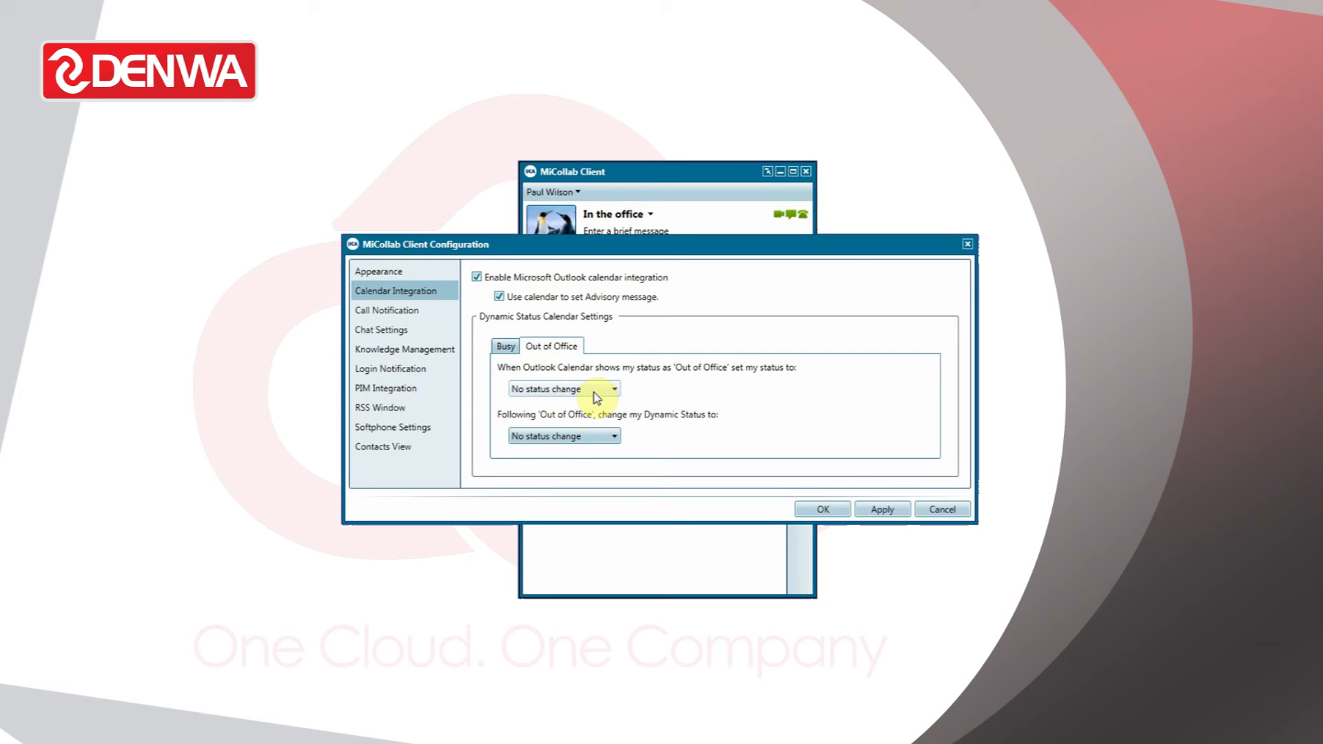
click(563, 388)
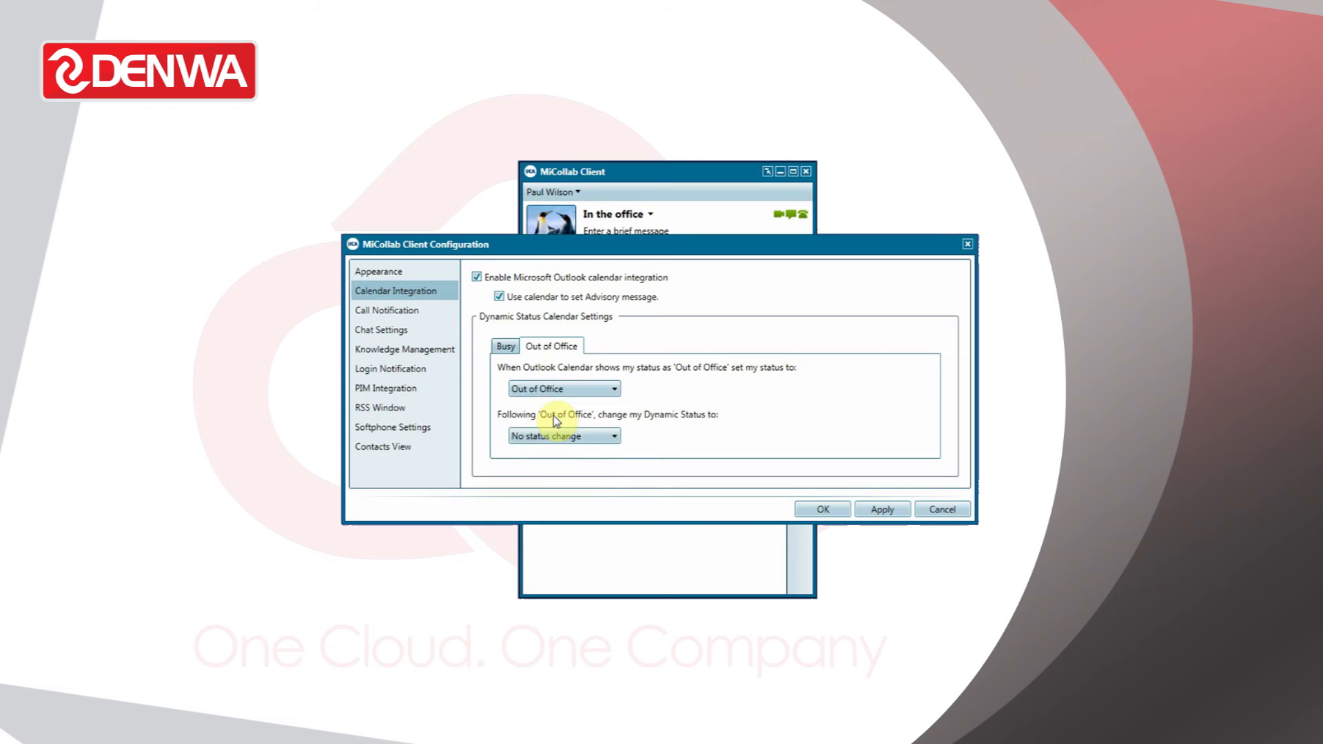
mouse_move(580, 445)
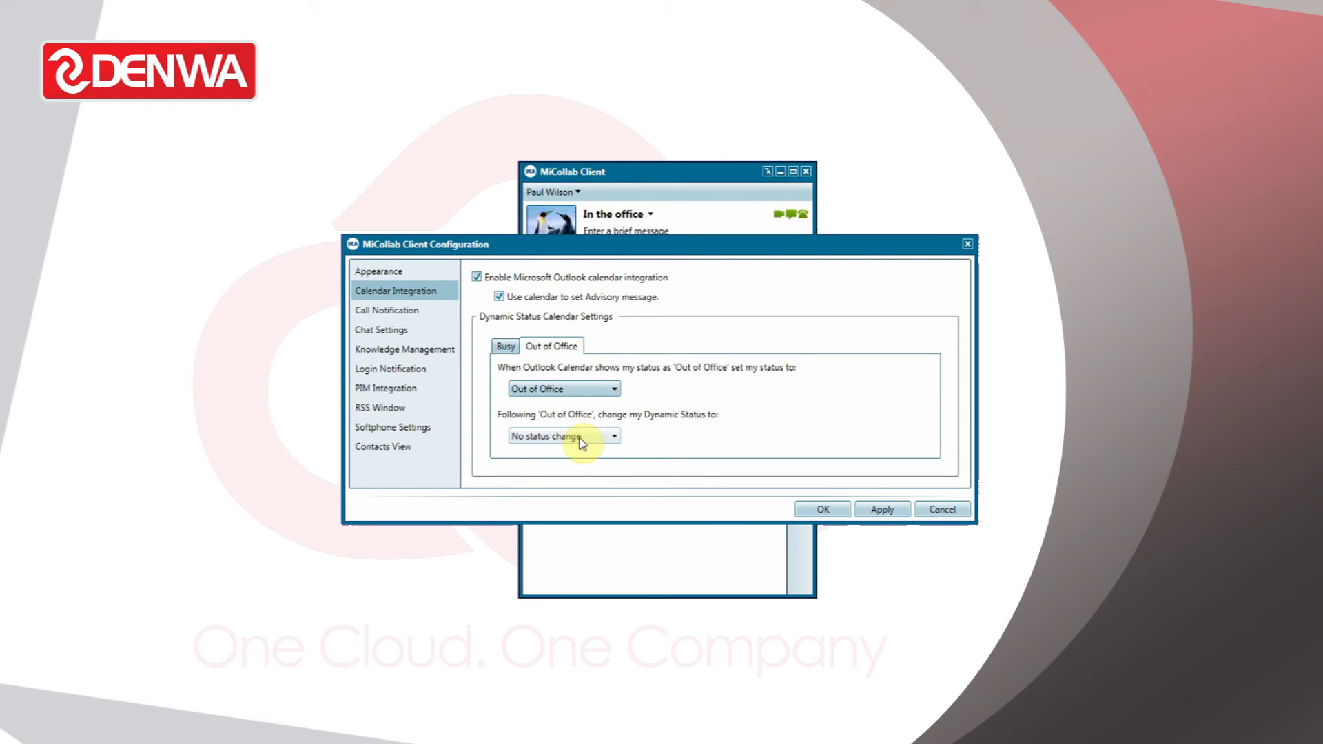
click(613, 435)
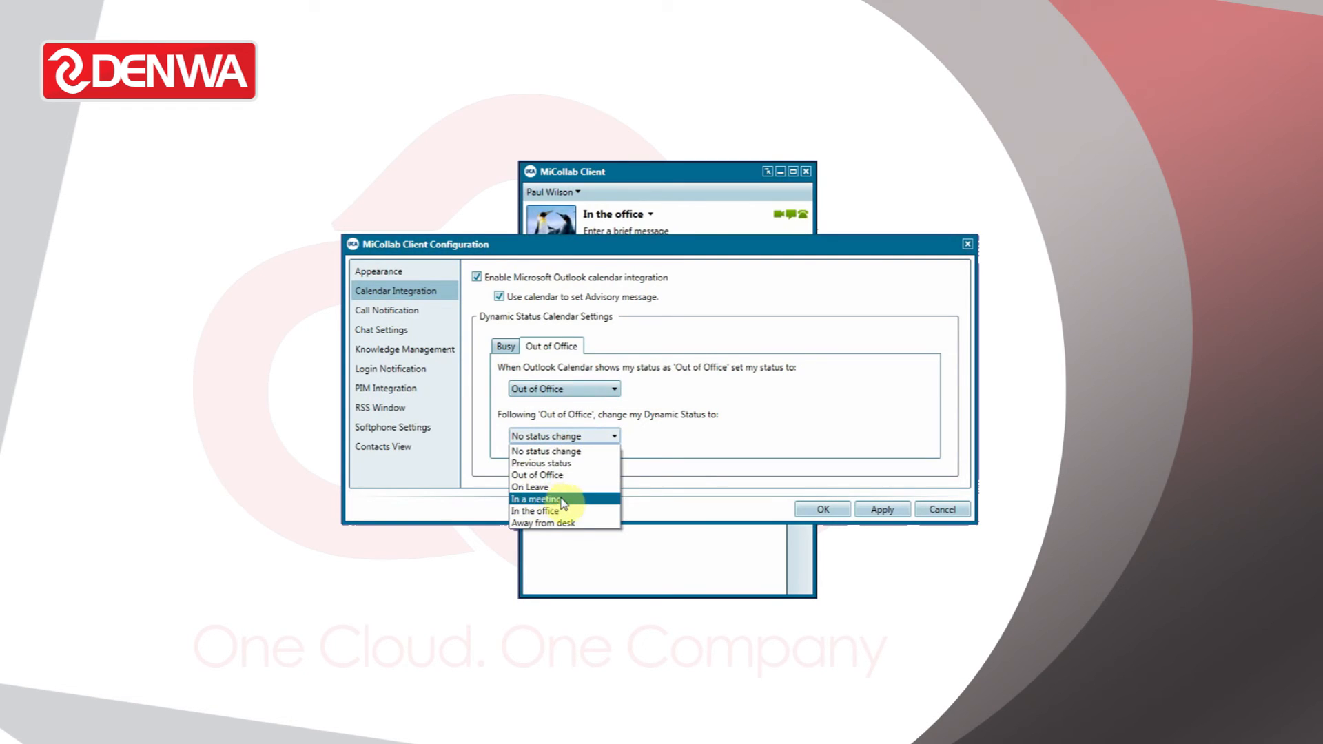
mouse_move(532, 487)
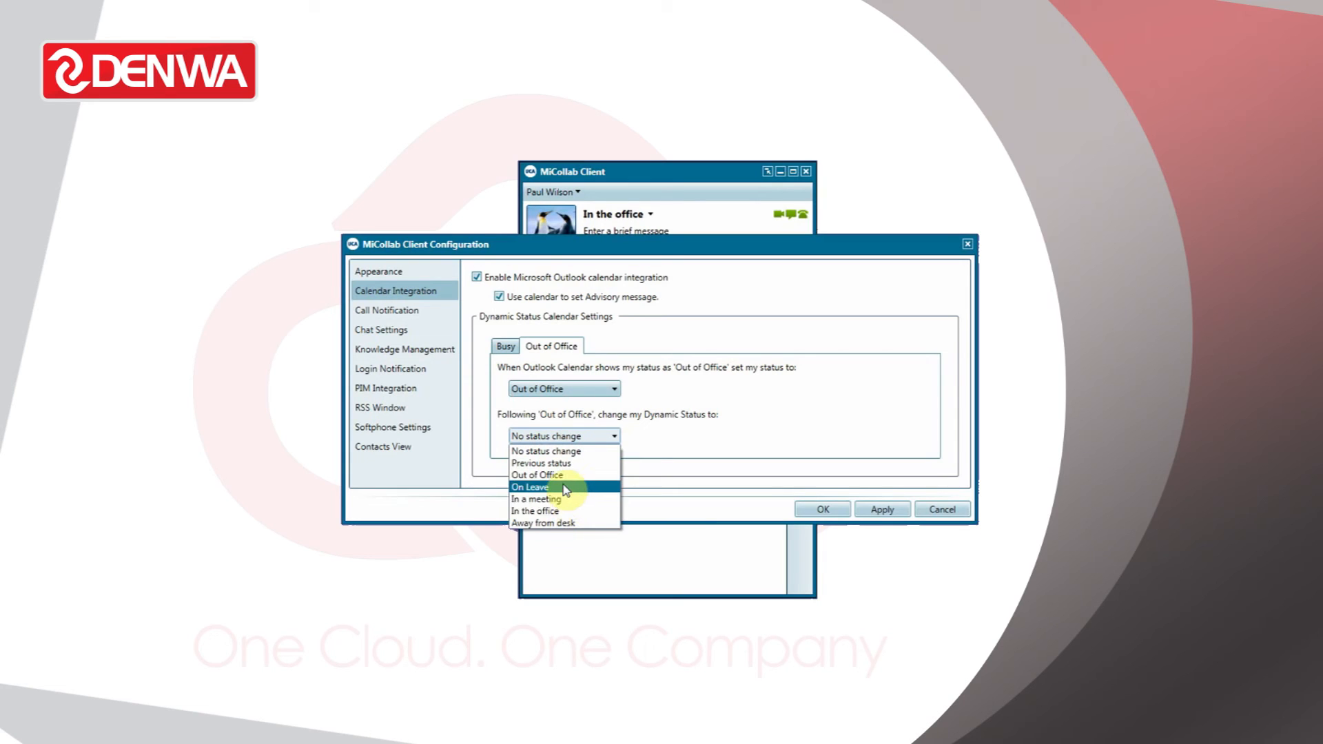
click(535, 510)
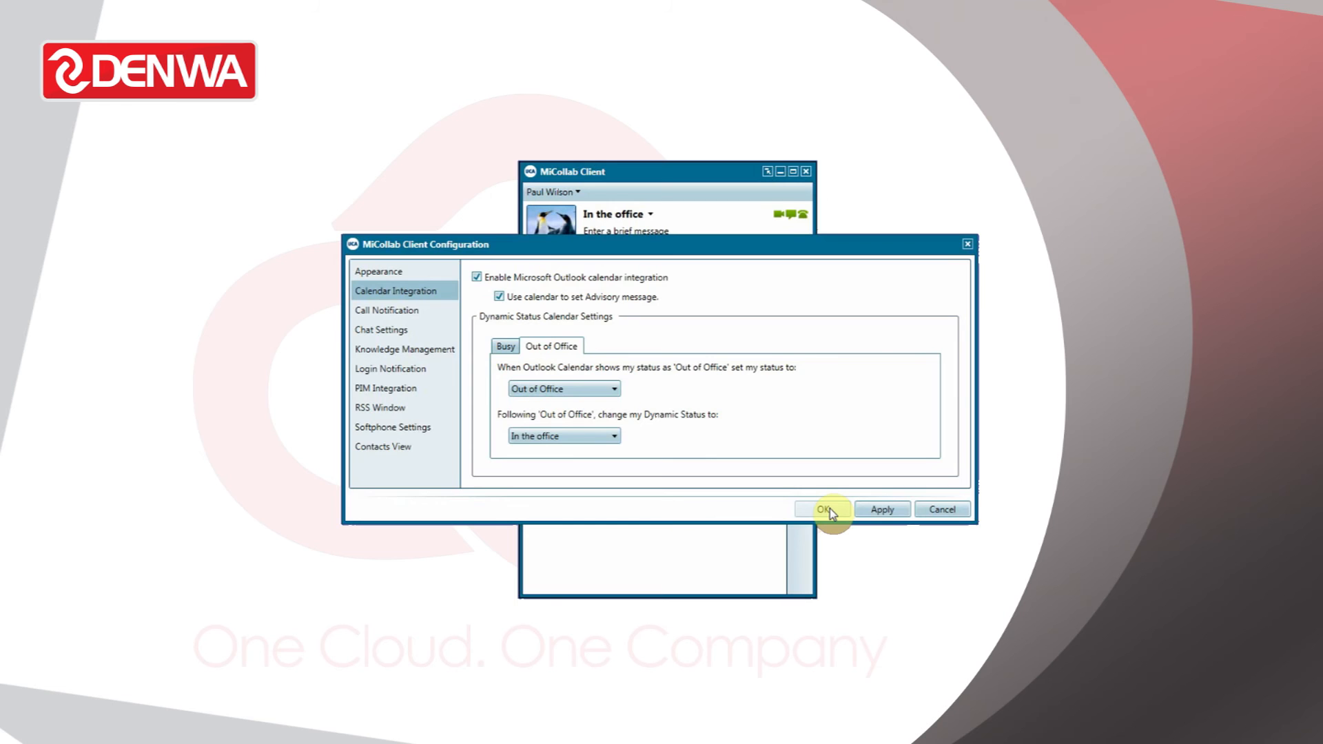
click(826, 509)
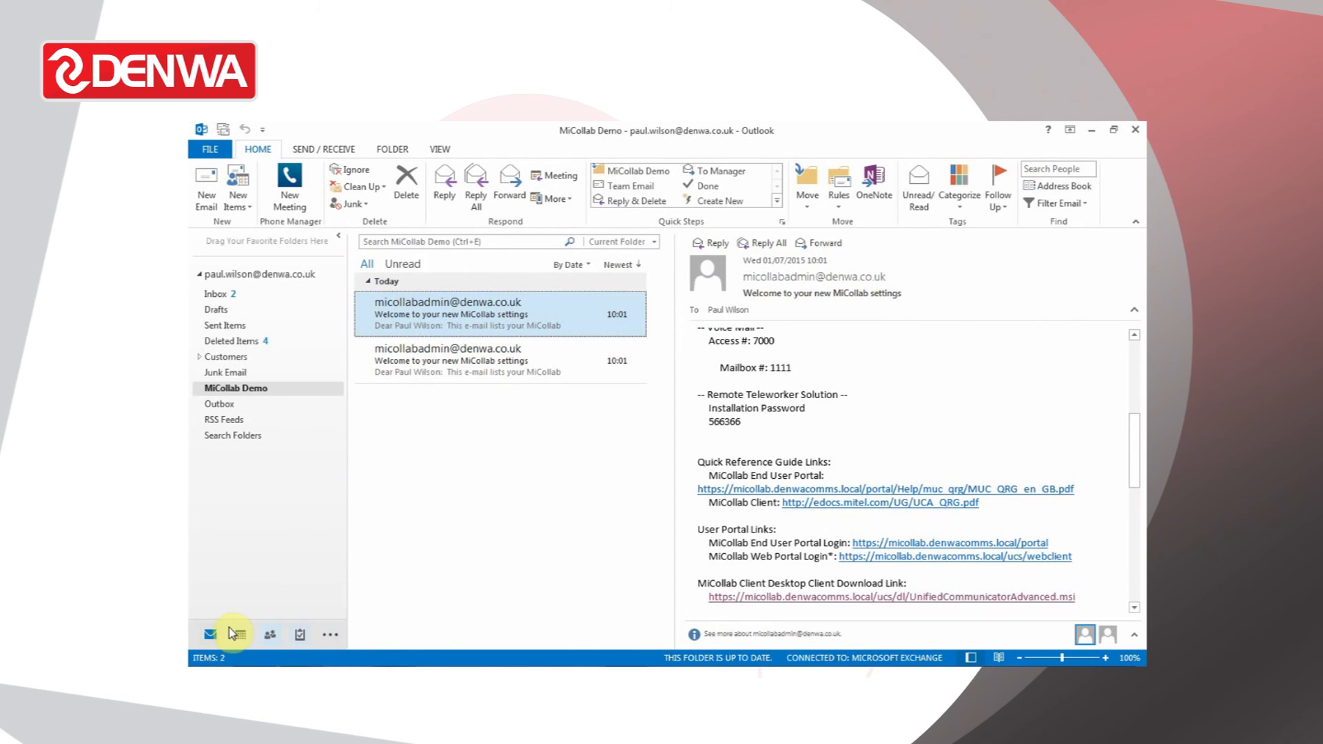
- View the Outlook calendar week, return to Mail, and bring MiCollab Client forward showing 'In the office'
click(209, 634)
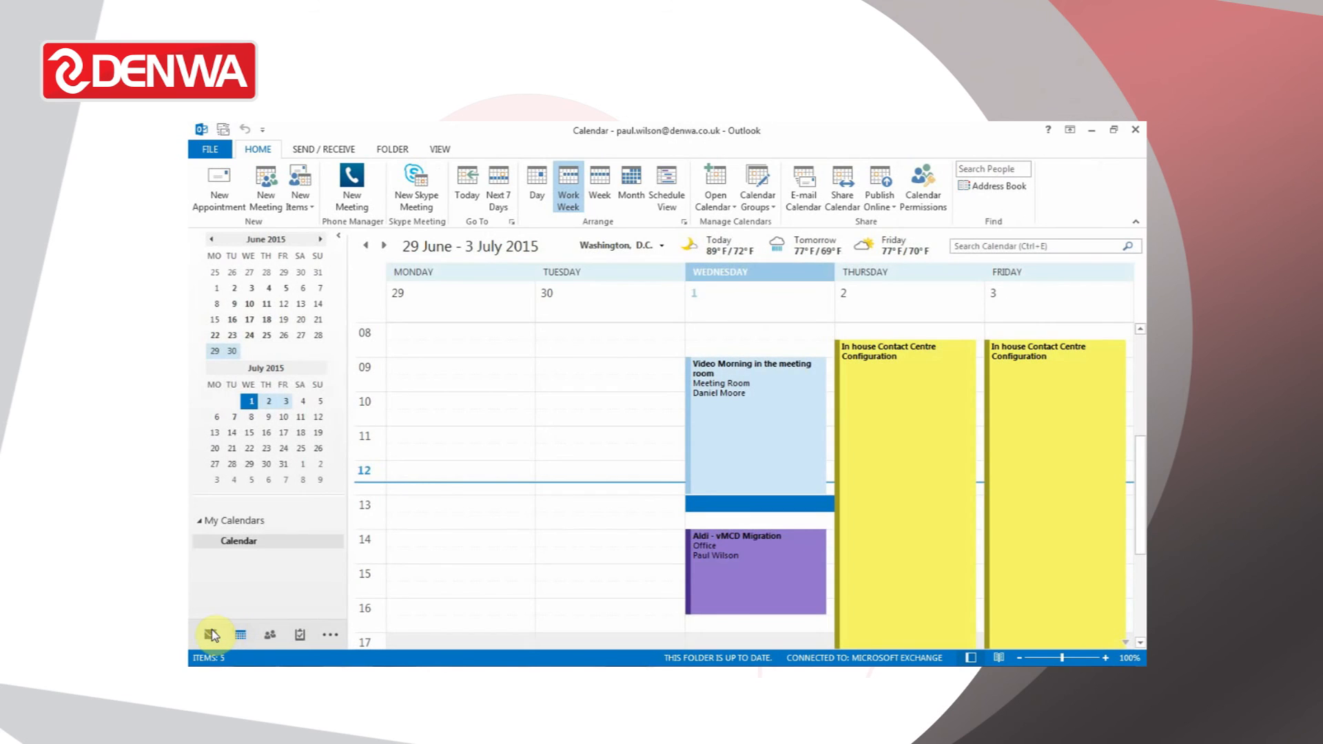
click(209, 635)
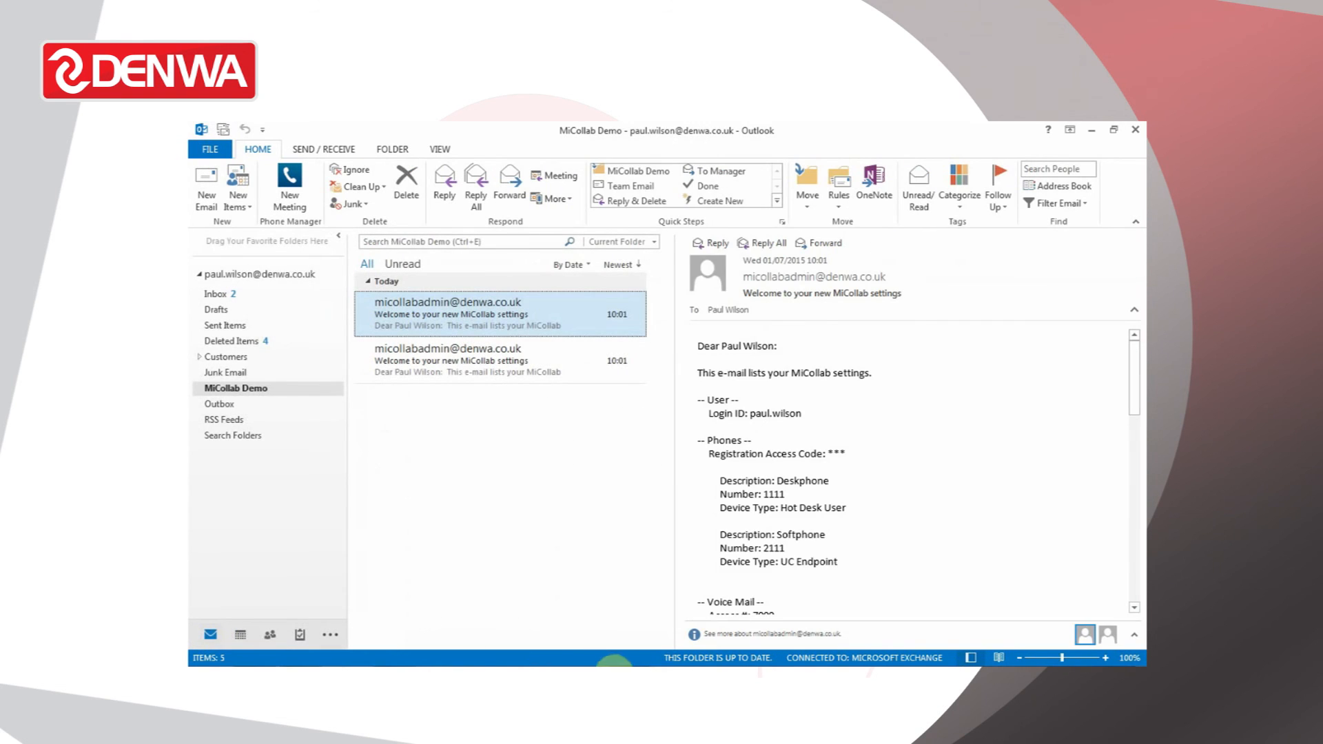
click(289, 179)
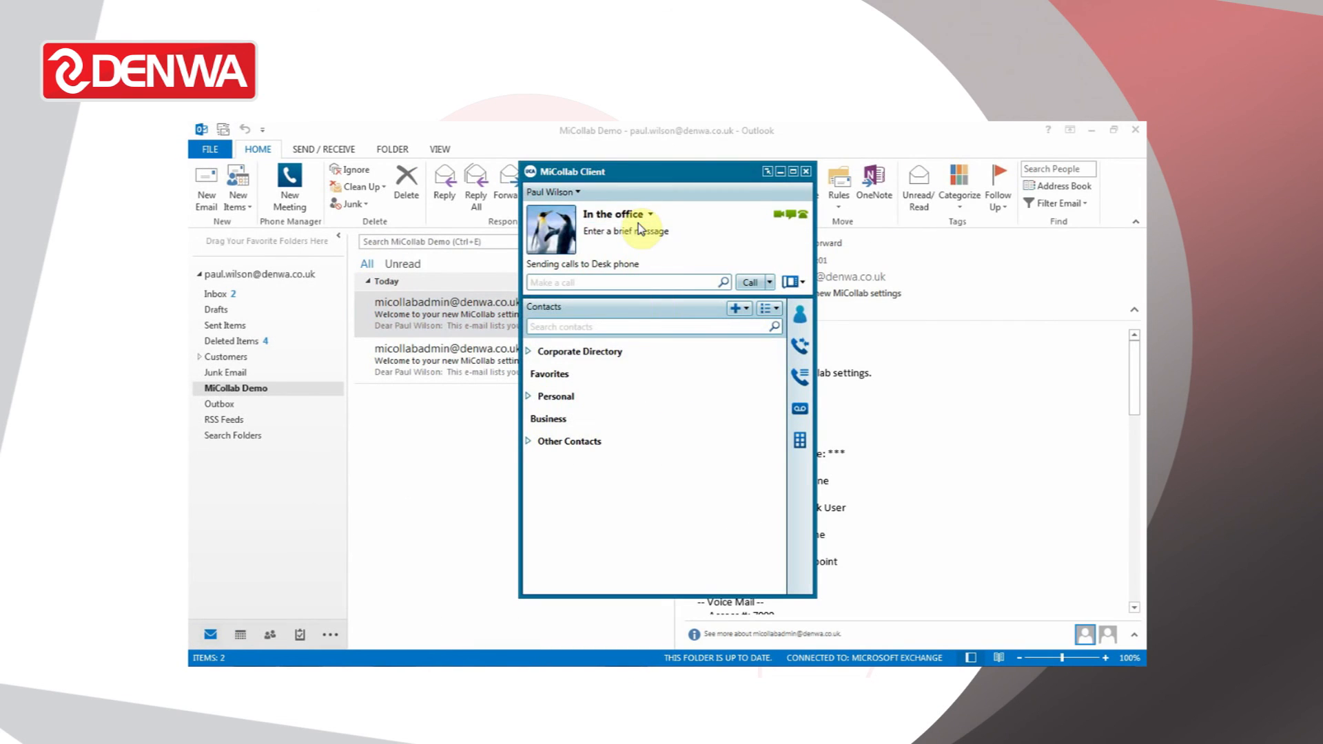